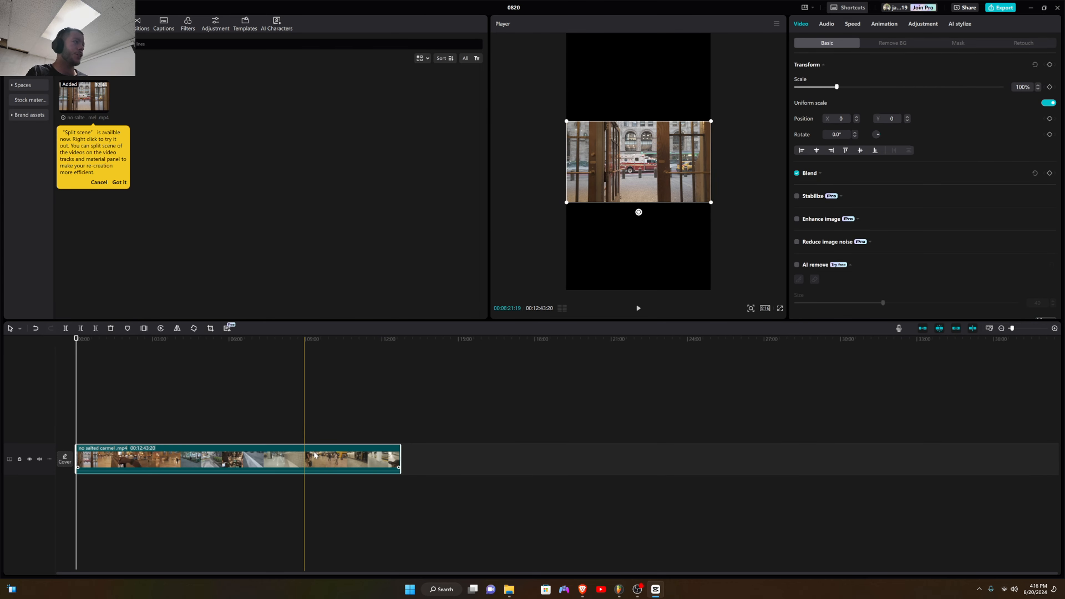
- Scale the street clip up so the ambulance scene fills the vertical 9:16 canvas
left_click(764, 308)
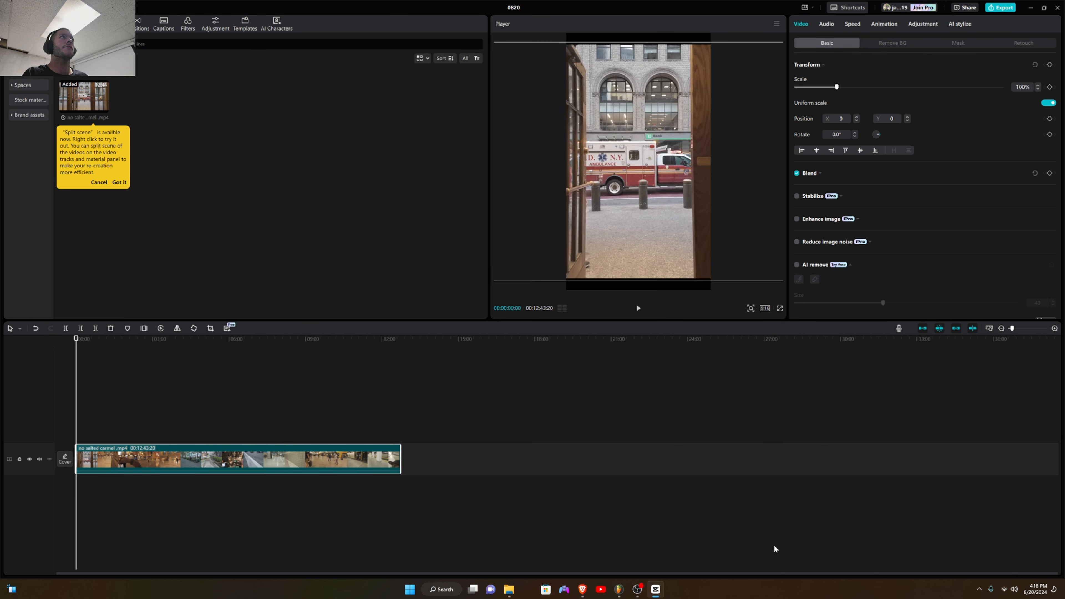
left_click_drag(836, 87, 925, 87)
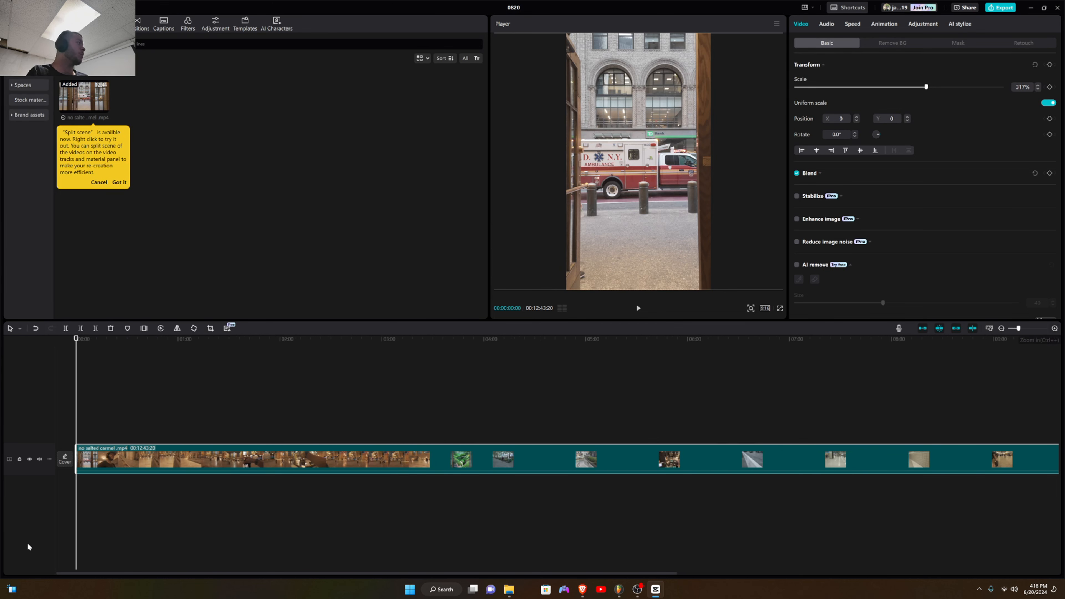
- Split the clip into four pieces totalling 00:02:35:11 and select all four
left_click(157, 339)
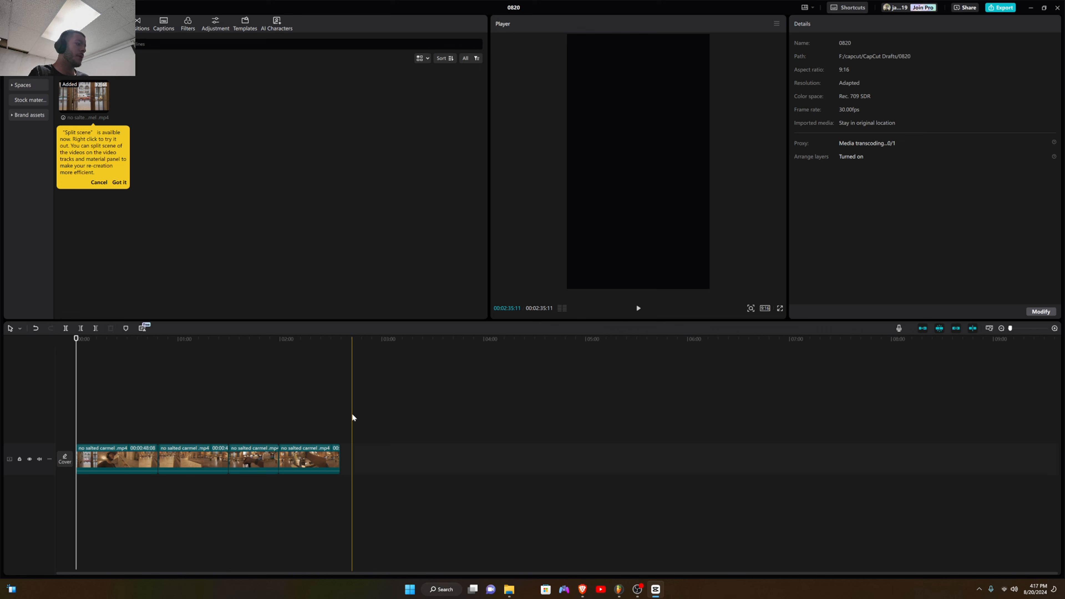
left_click(309, 459)
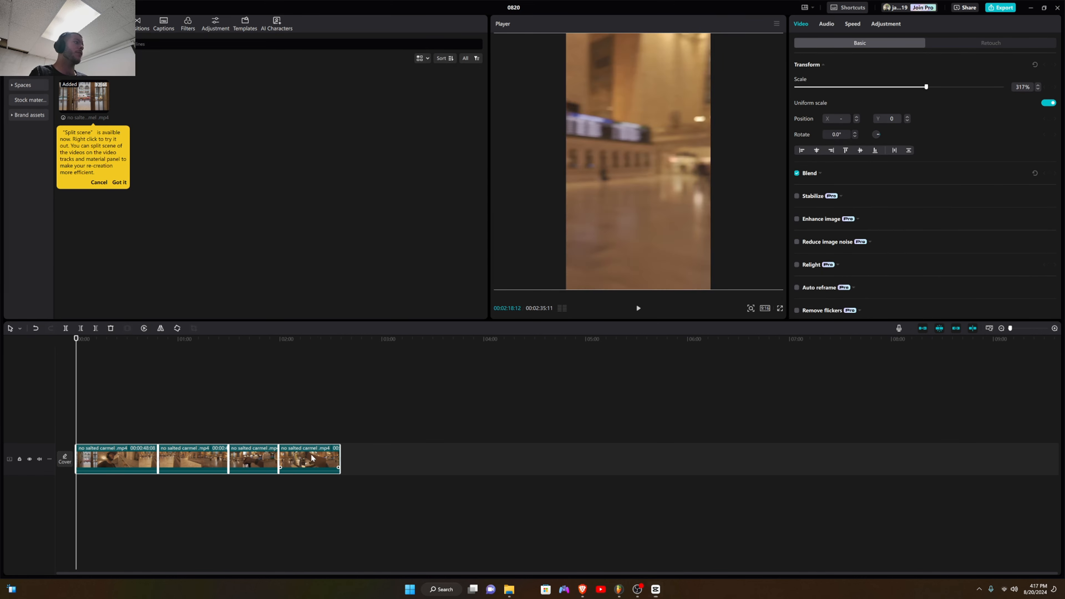
- Choose Export selected clips for the four selected pieces
right_click(309, 458)
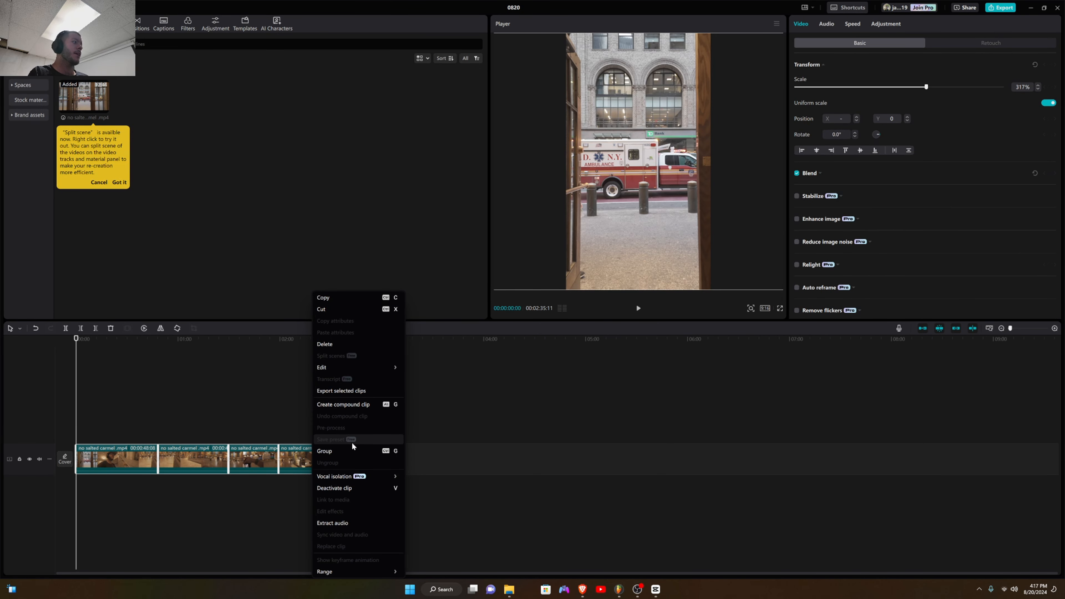
mouse_move(358, 427)
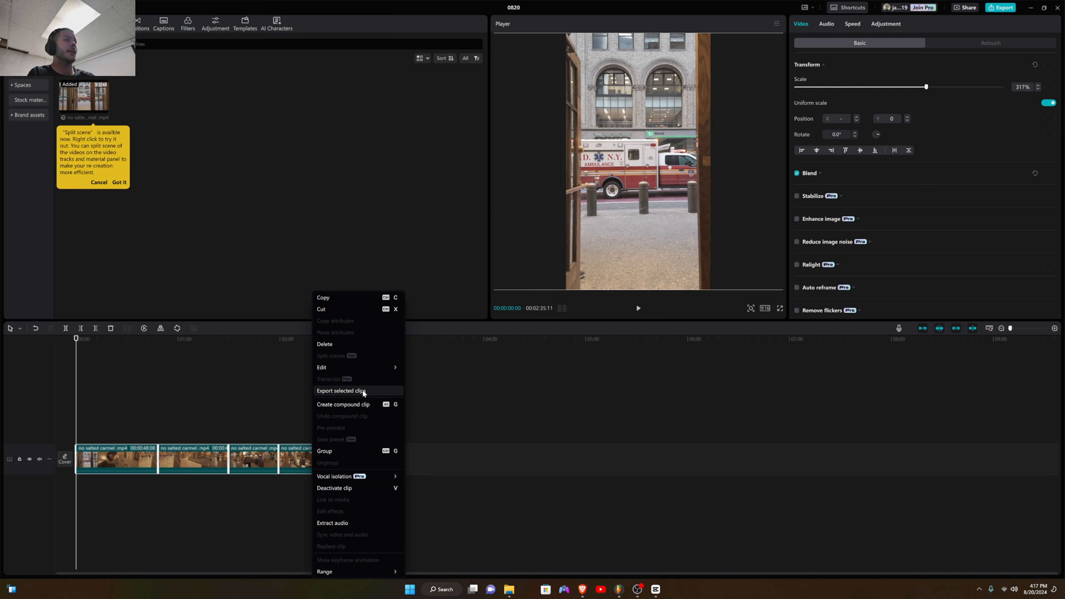
left_click(342, 391)
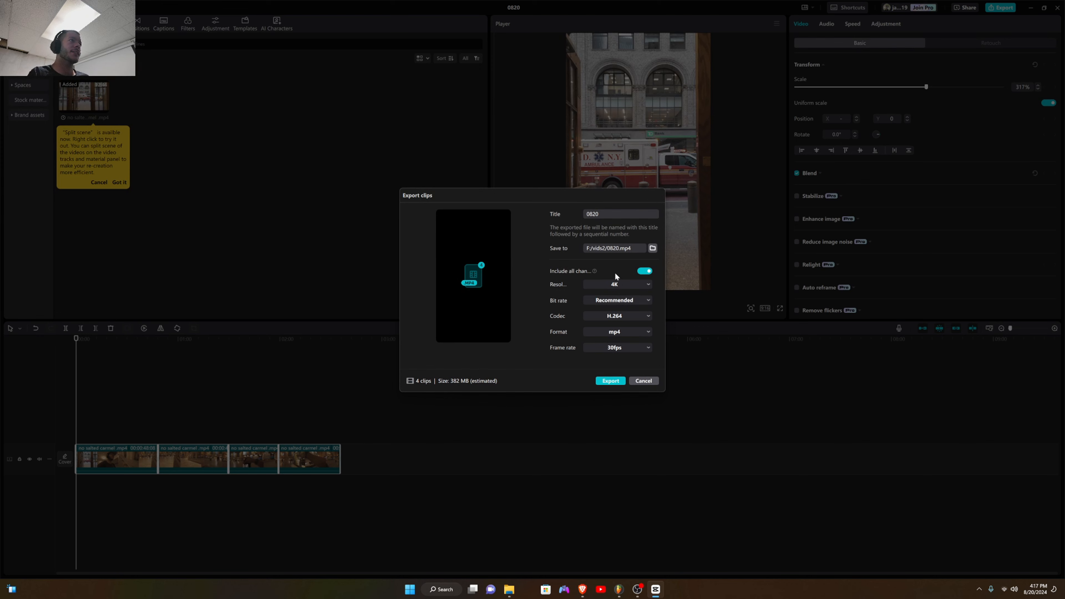
mouse_move(742, 363)
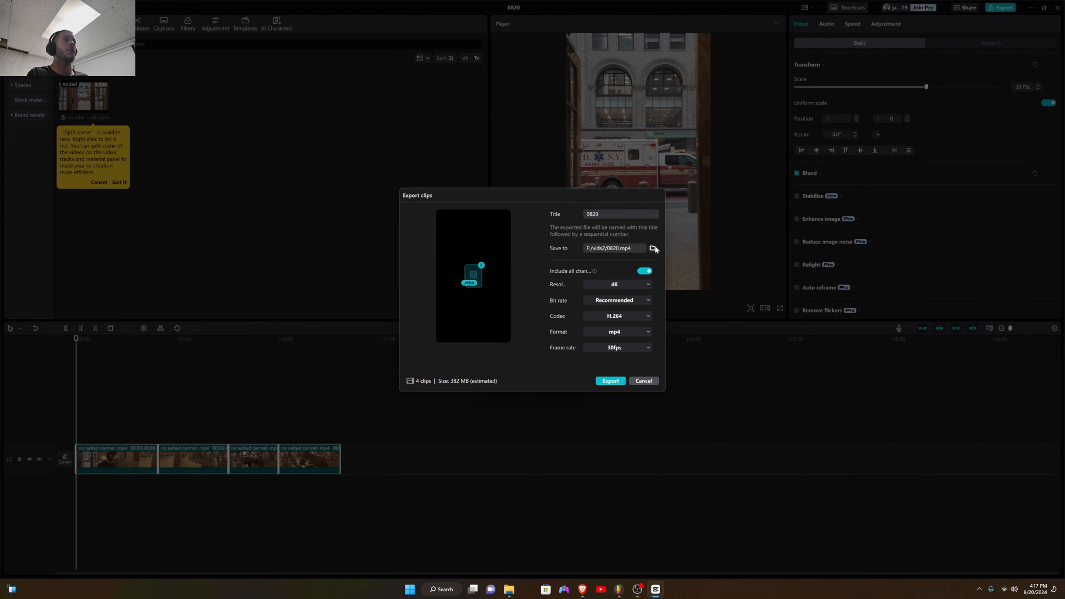
- Title the export 'YT SHORTS', confirm the save path, and export the four clips as 4K mp4
left_click(652, 248)
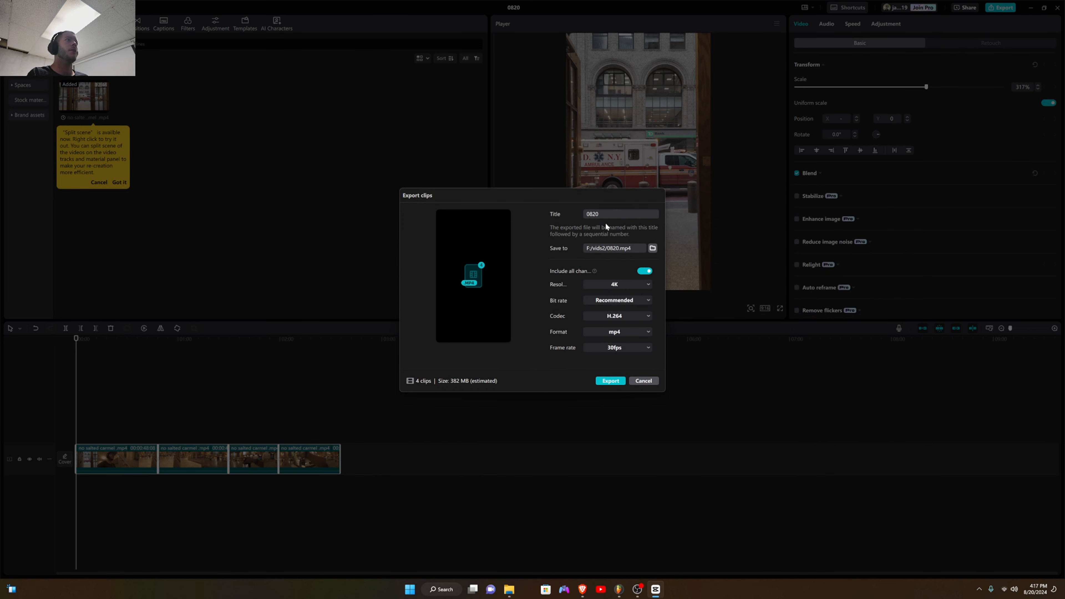
left_click(603, 214)
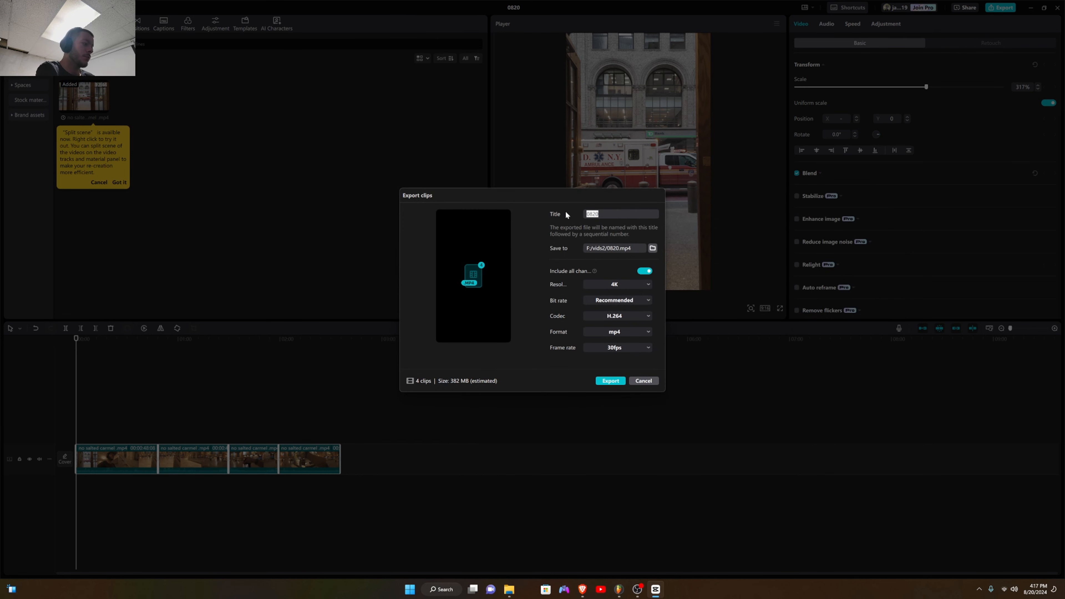
type("YT SHORTS")
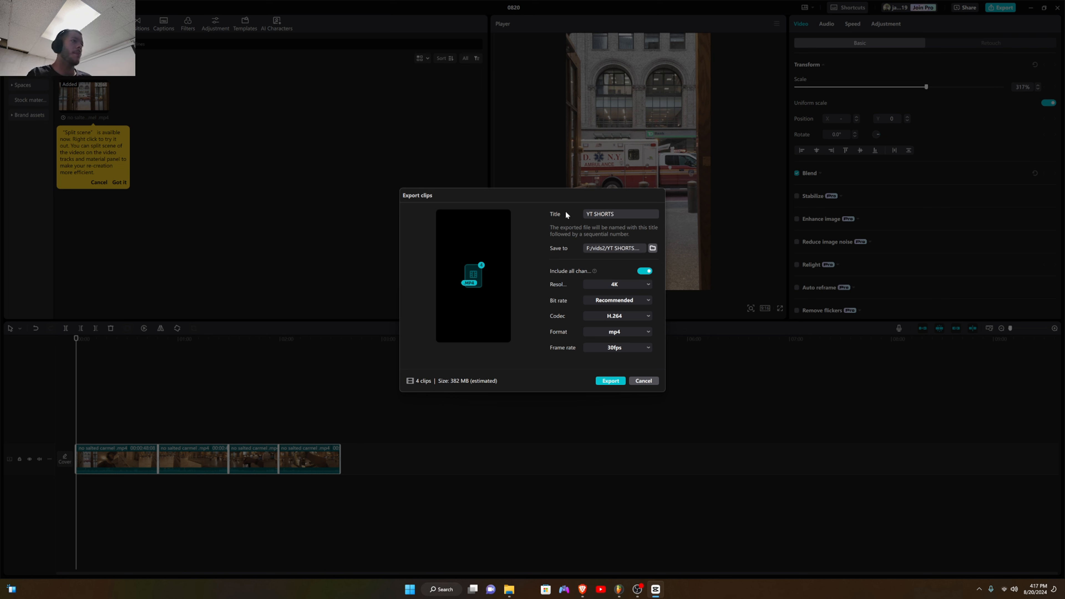
left_click(609, 380)
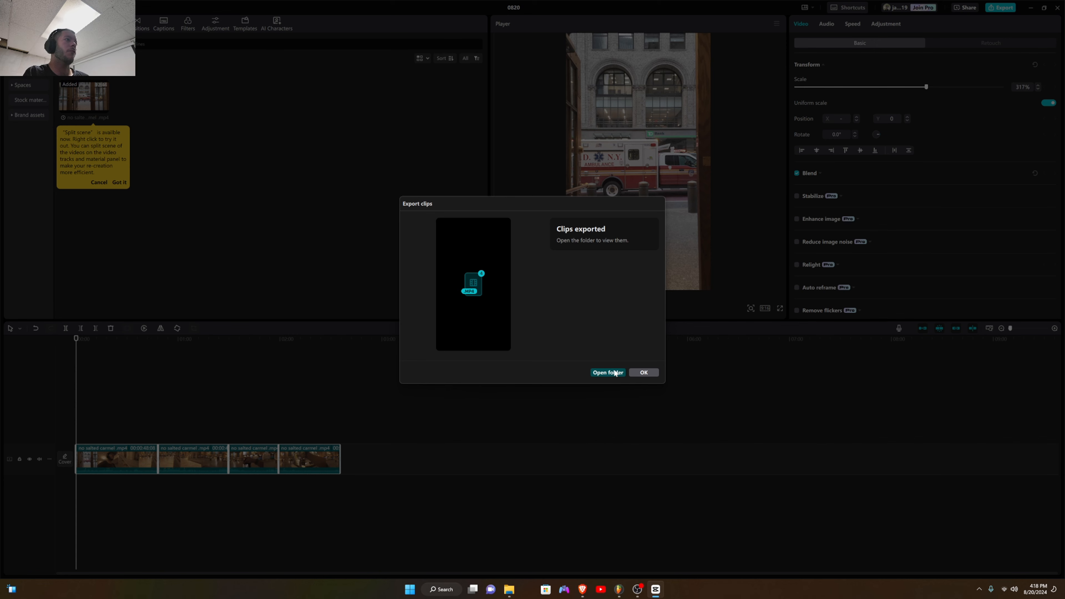
- Show the YT SHORTS folder with YT SHORTS-1.mp4 through YT SHORTS-4.mp4
left_click(607, 372)
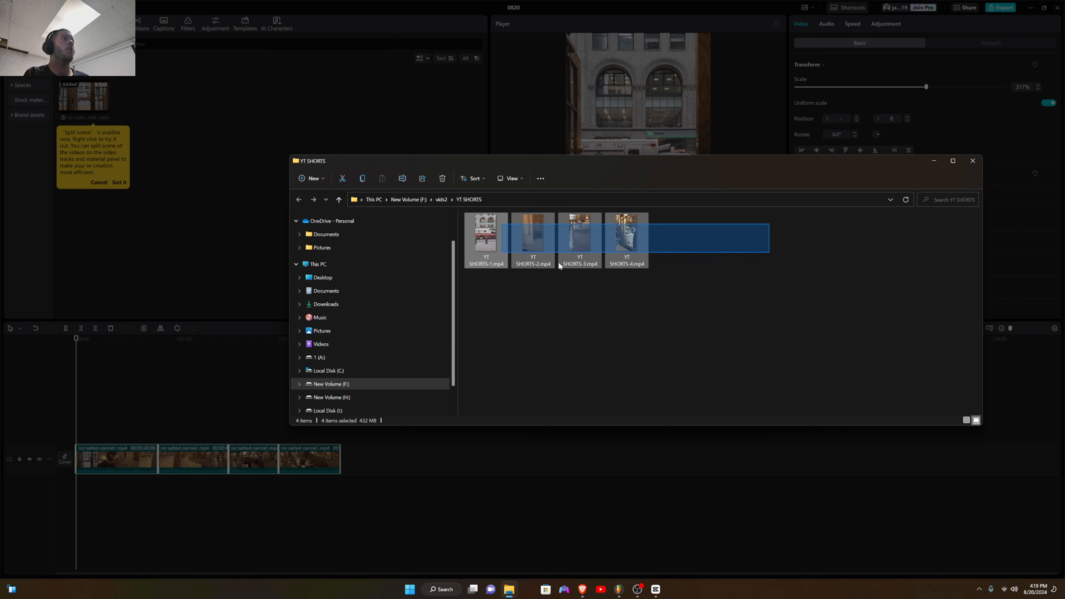
left_click(485, 238)
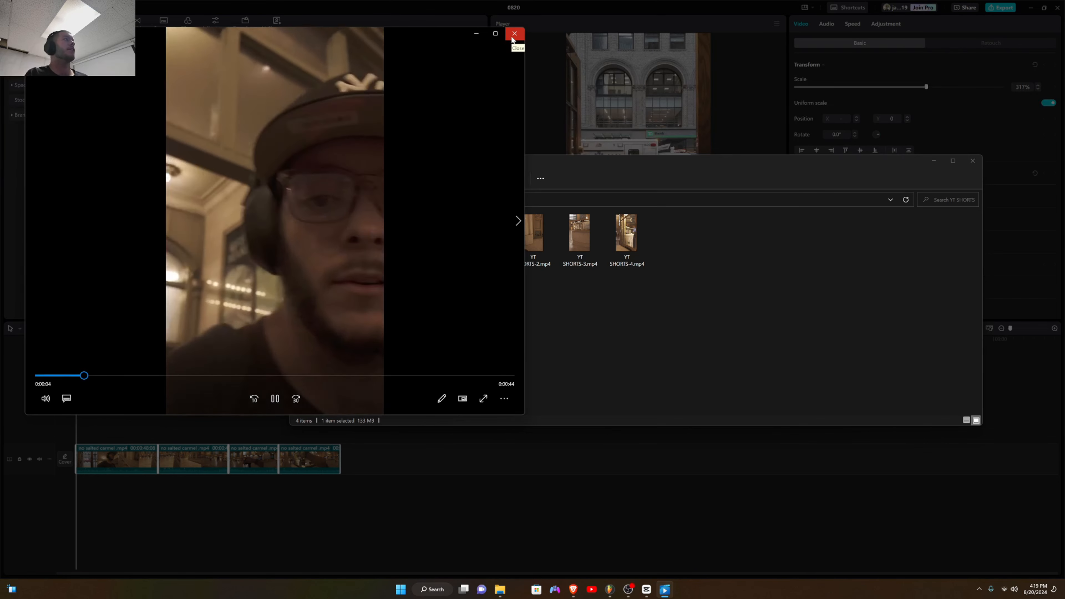
left_click(515, 34)
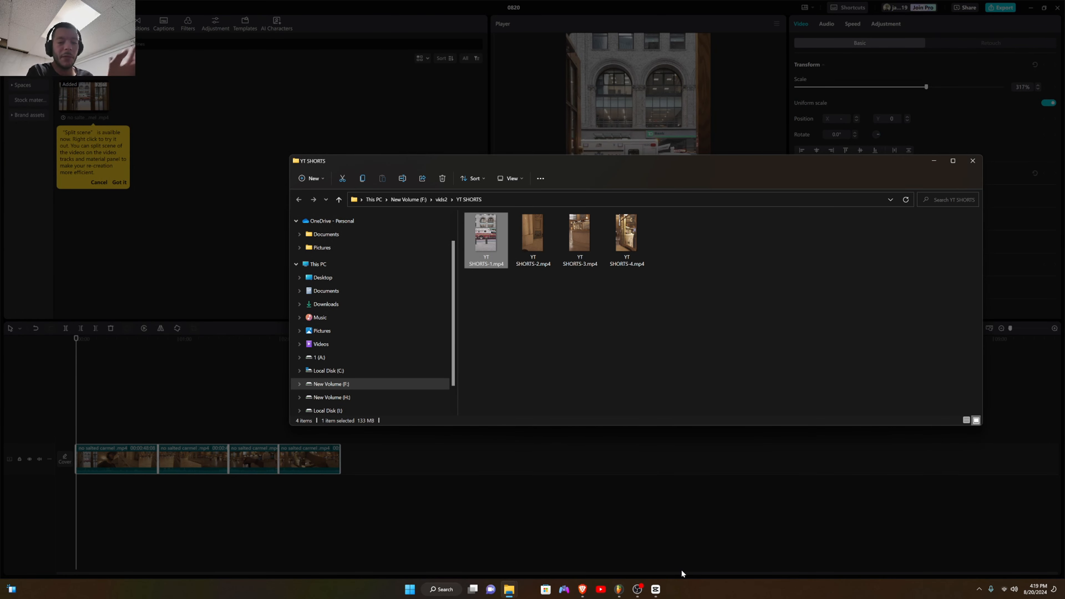